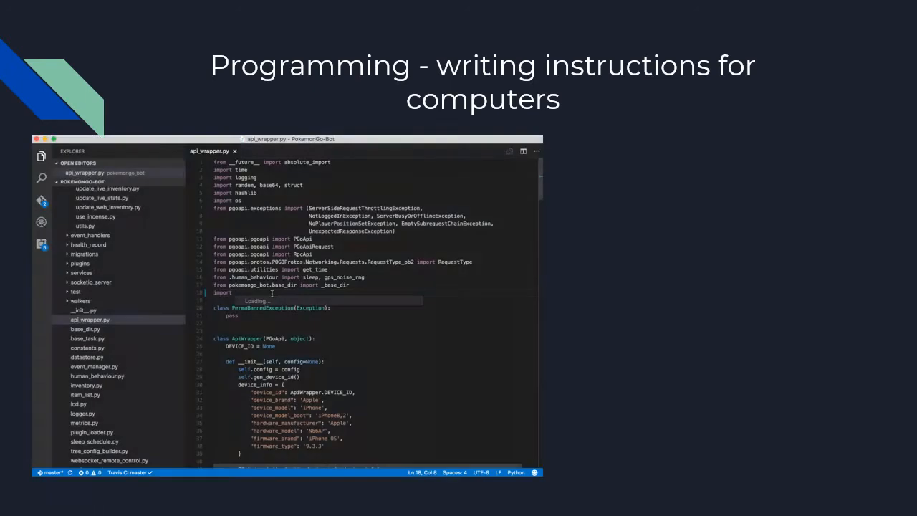
pyautogui.write('sy')
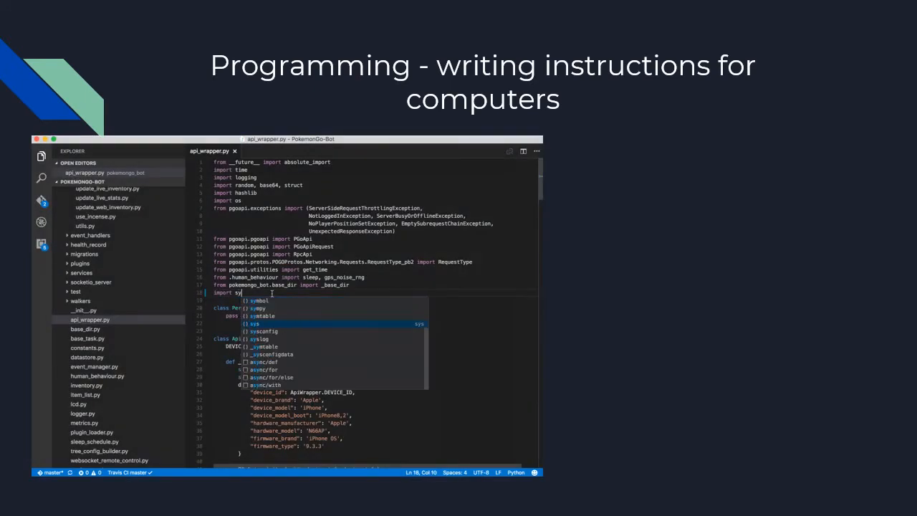